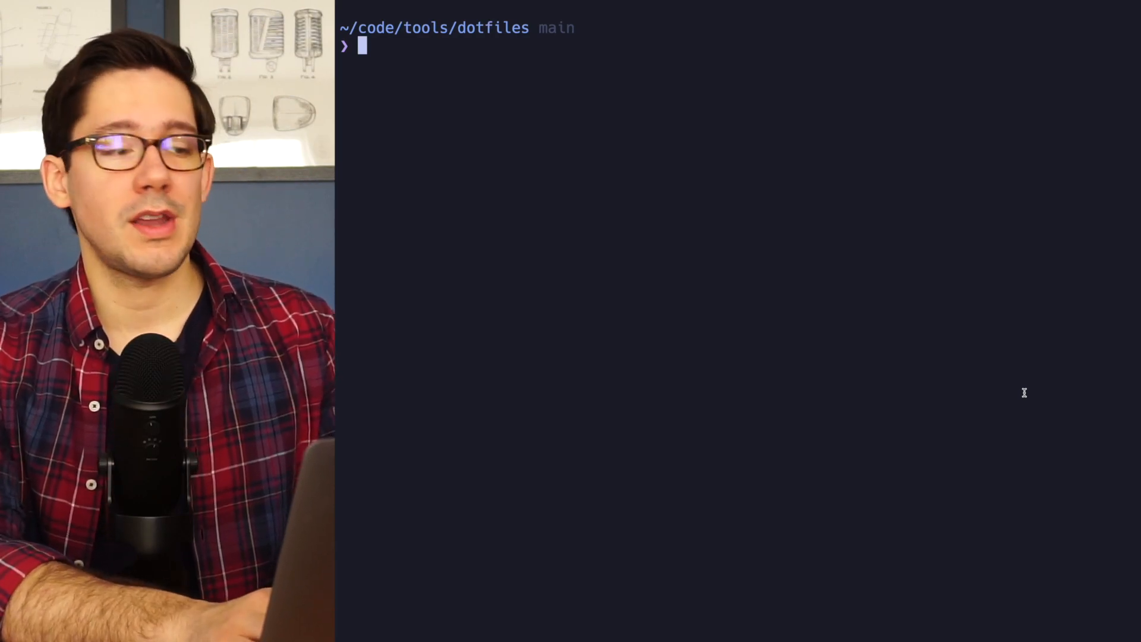
Create the global git alias co = checkout via git config --global alias.co checkout
{"action": "type", "text": "git config --global"}
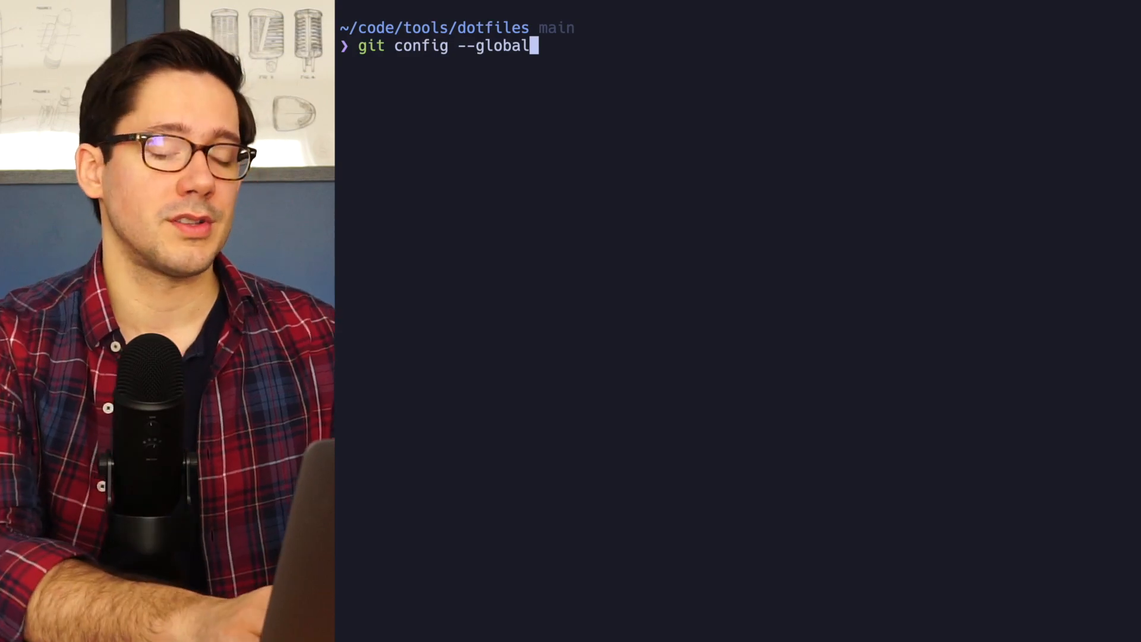
{"action": "type", "text": "alia"}
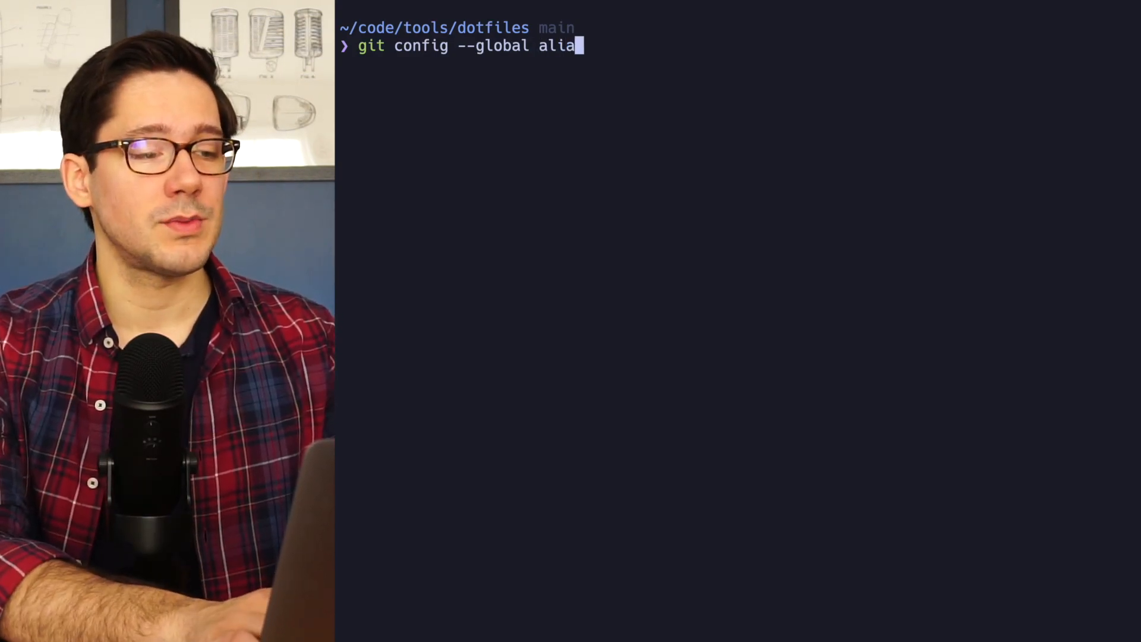
{"action": "type", "text": "s."}
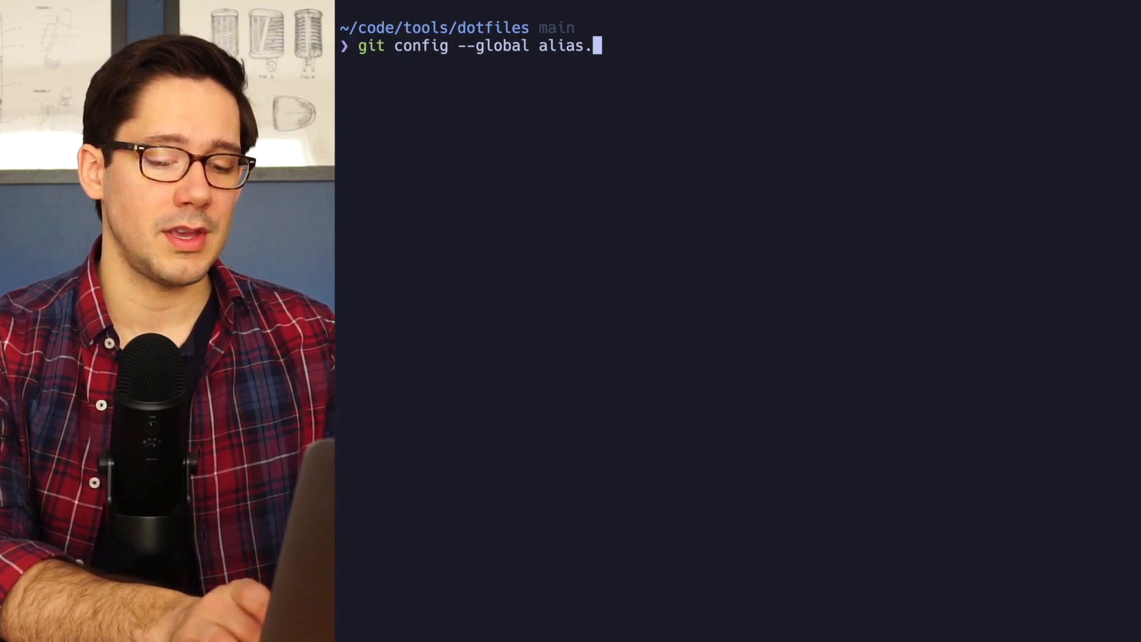
{"action": "type", "text": "co"}
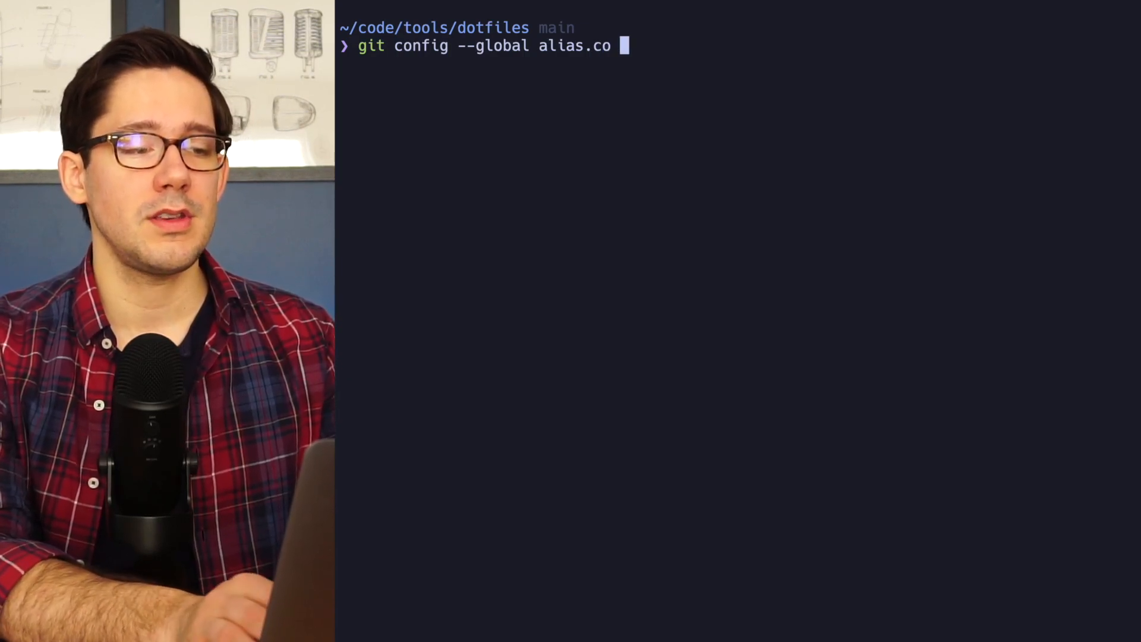
{"action": "type", "text": "checkout"}
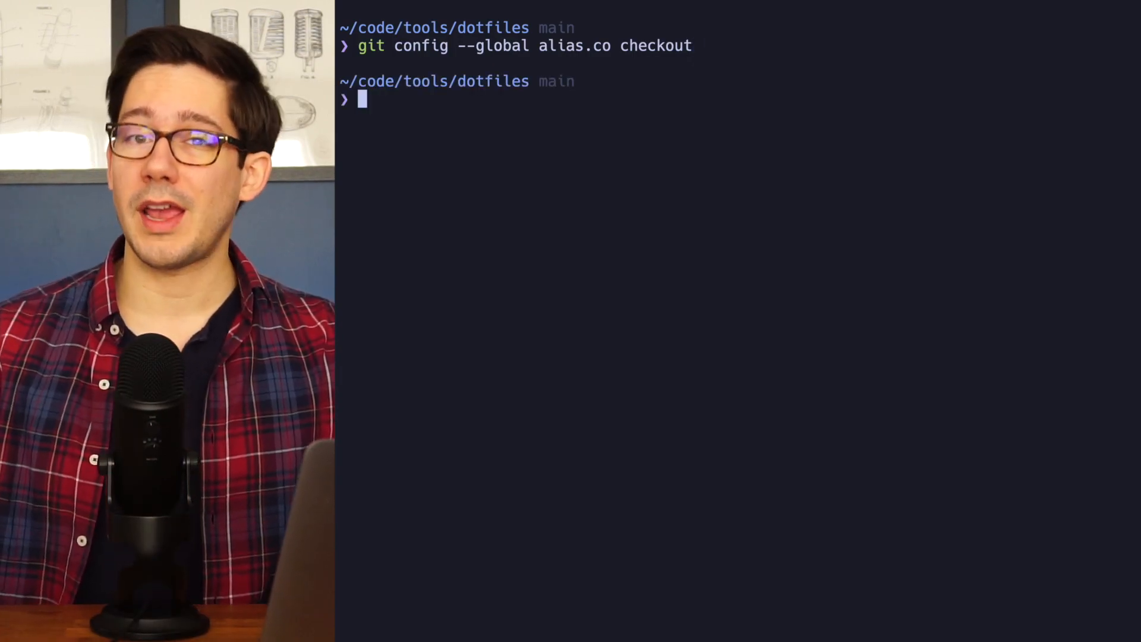
{"action": "type", "text": "cat"}
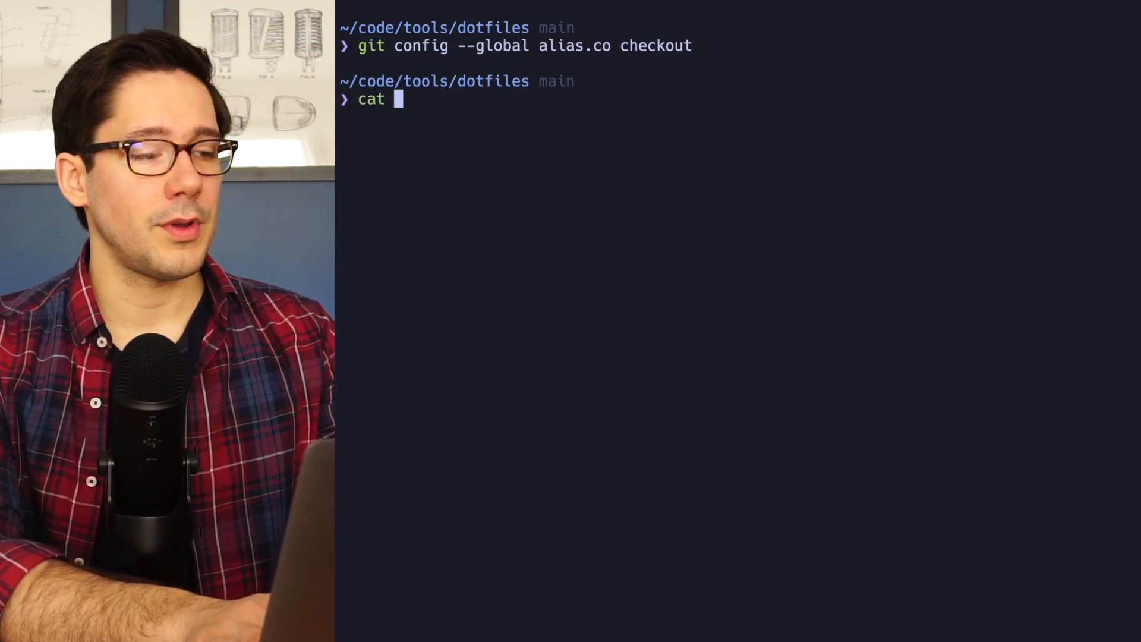
Show ~/.gitconfig and highlight the checkout entry in its [alias] section
{"action": "type", "text": "~/.g"}
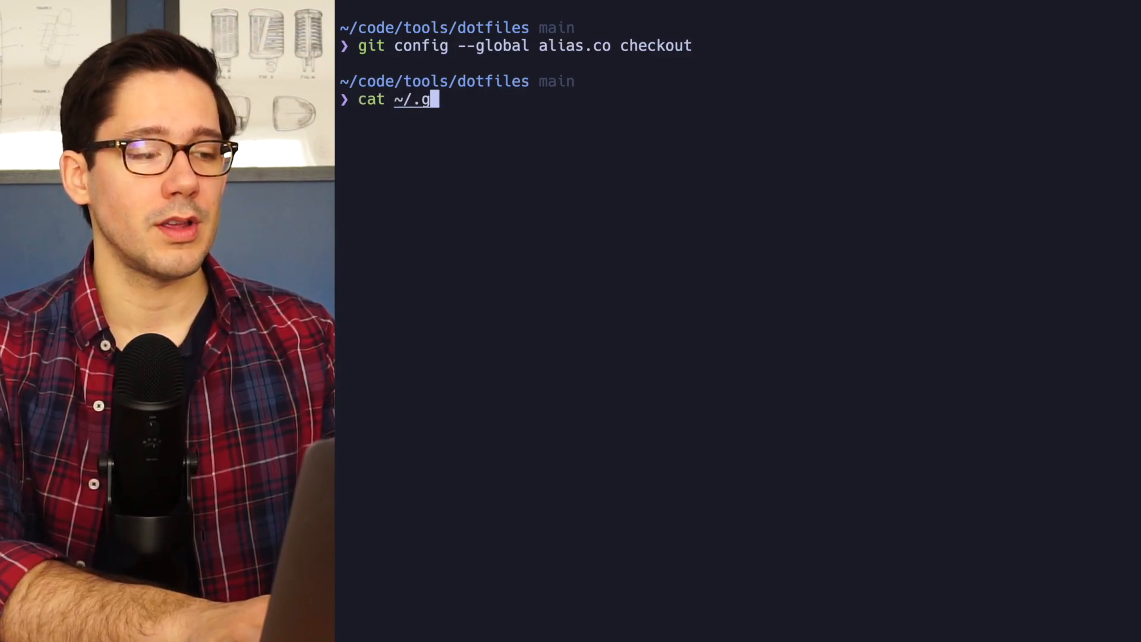
{"action": "key", "text": "Return"}
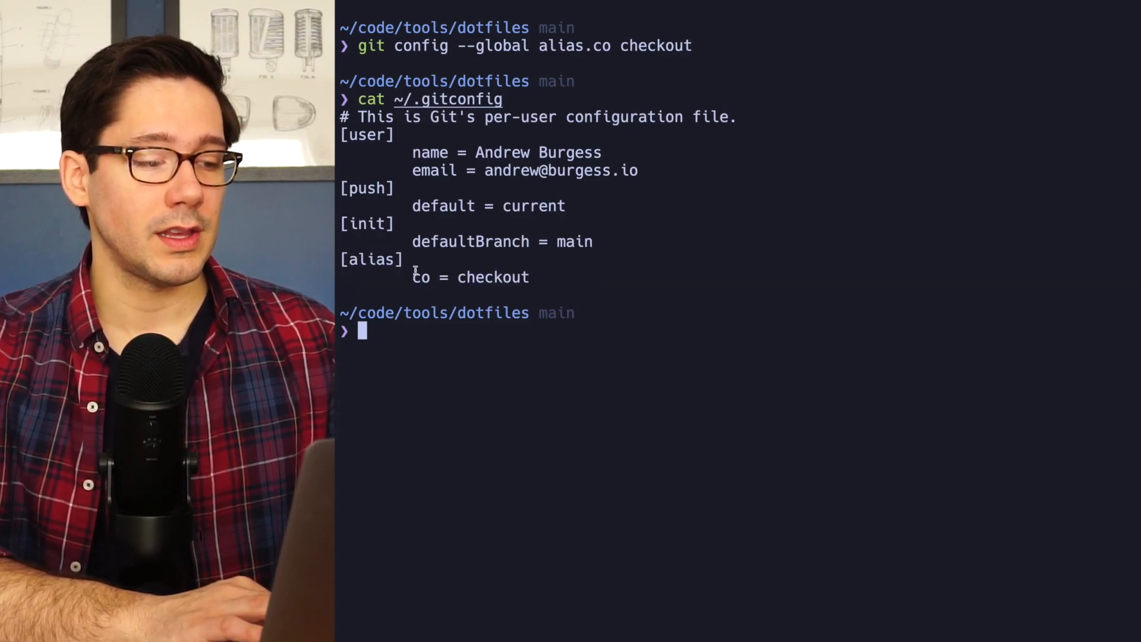
{"action": "double_click", "coordinate": [494, 277]}
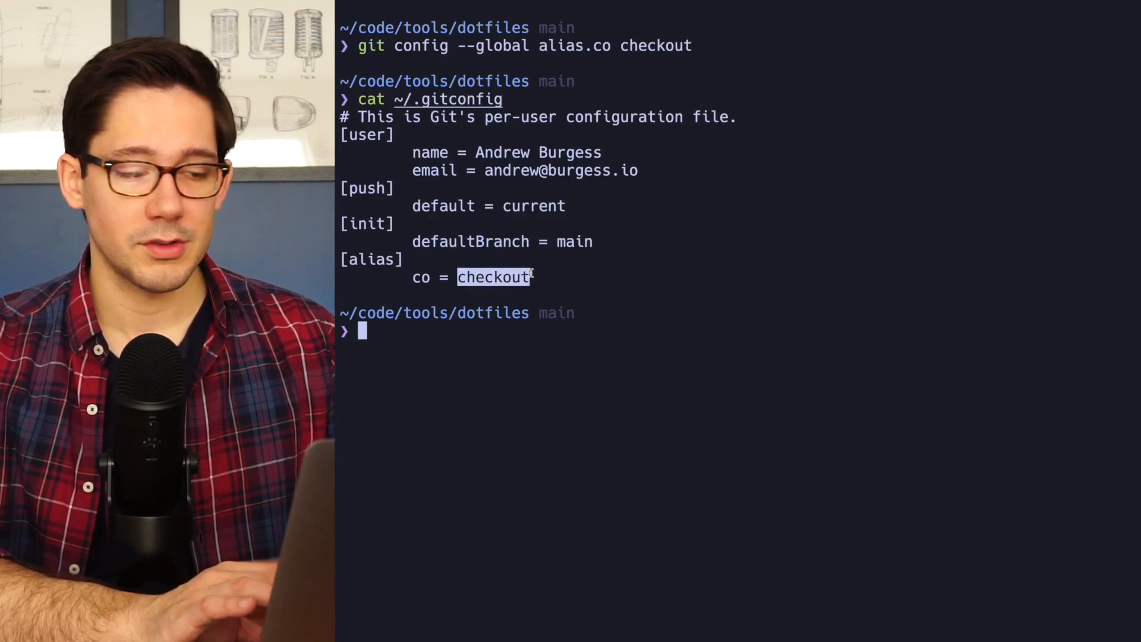
List the branches lvim and main, then start the next git command
{"action": "type", "text": "git"}
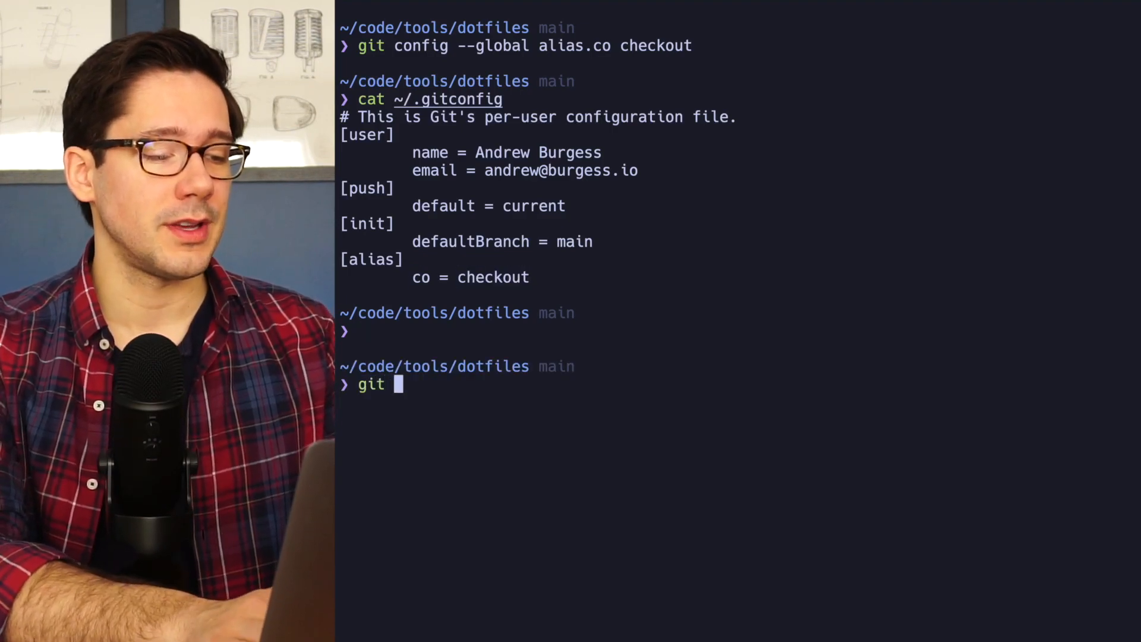
{"action": "type", "text": "co"}
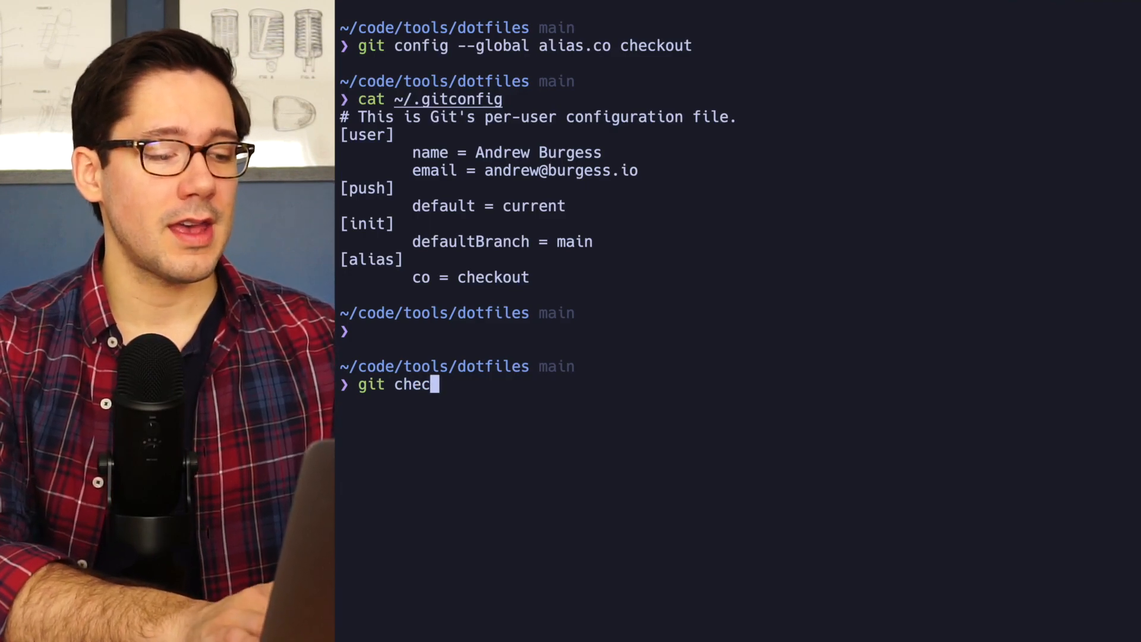
{"action": "key", "text": "Return"}
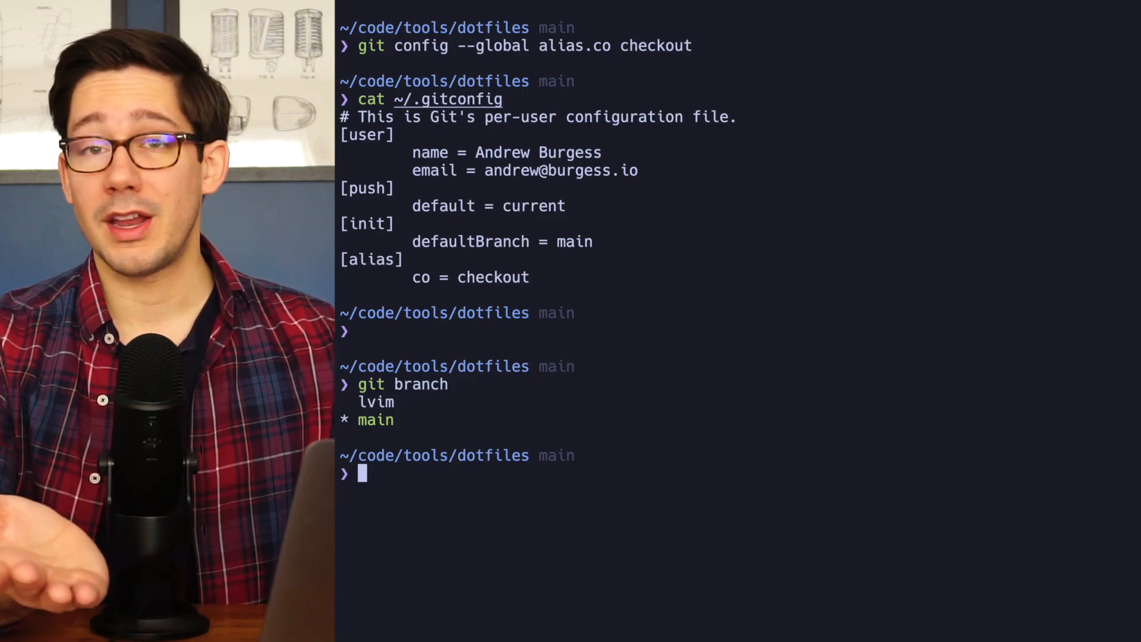
{"action": "type", "text": "git c"}
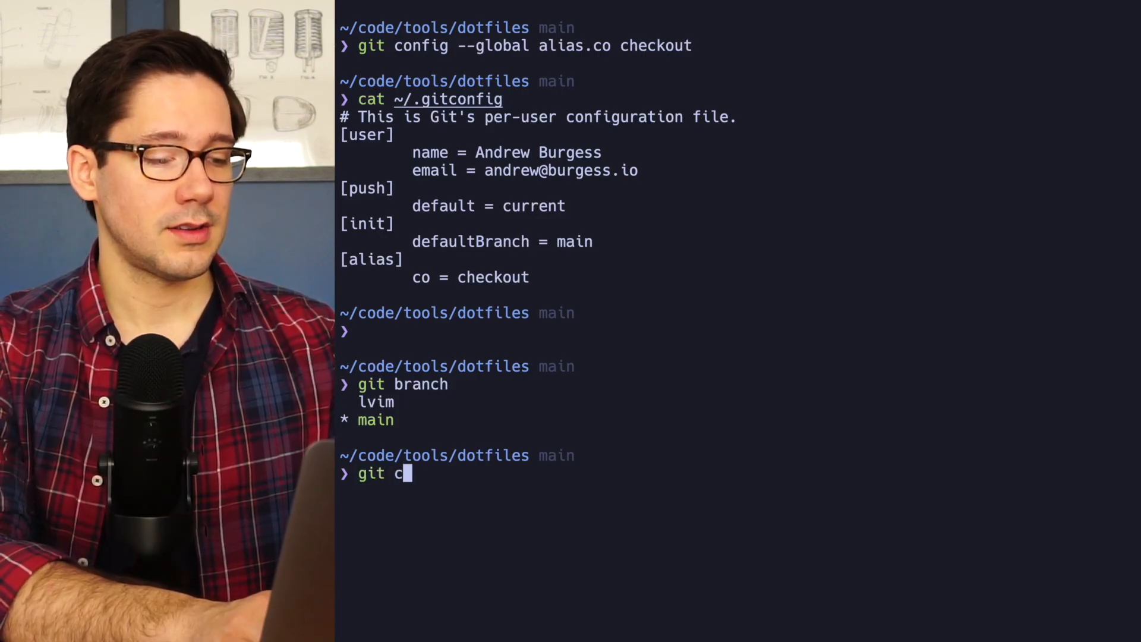
{"action": "key", "text": "Return"}
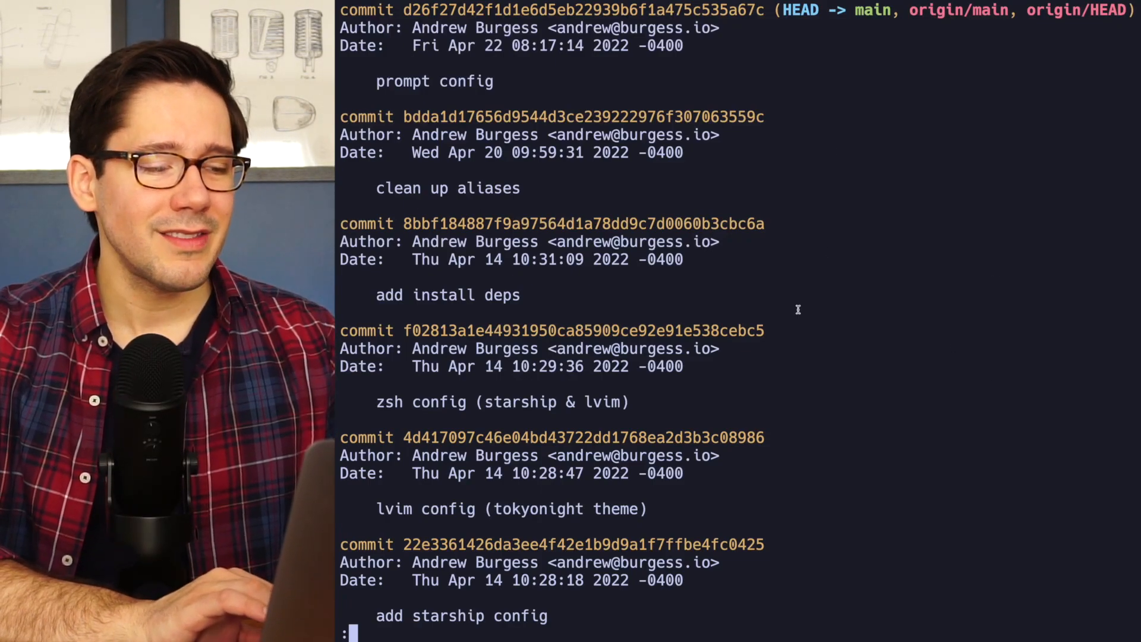
{"action": "mouse_move", "coordinate": [745, 510]}
{"action": "type", "text": "git"}
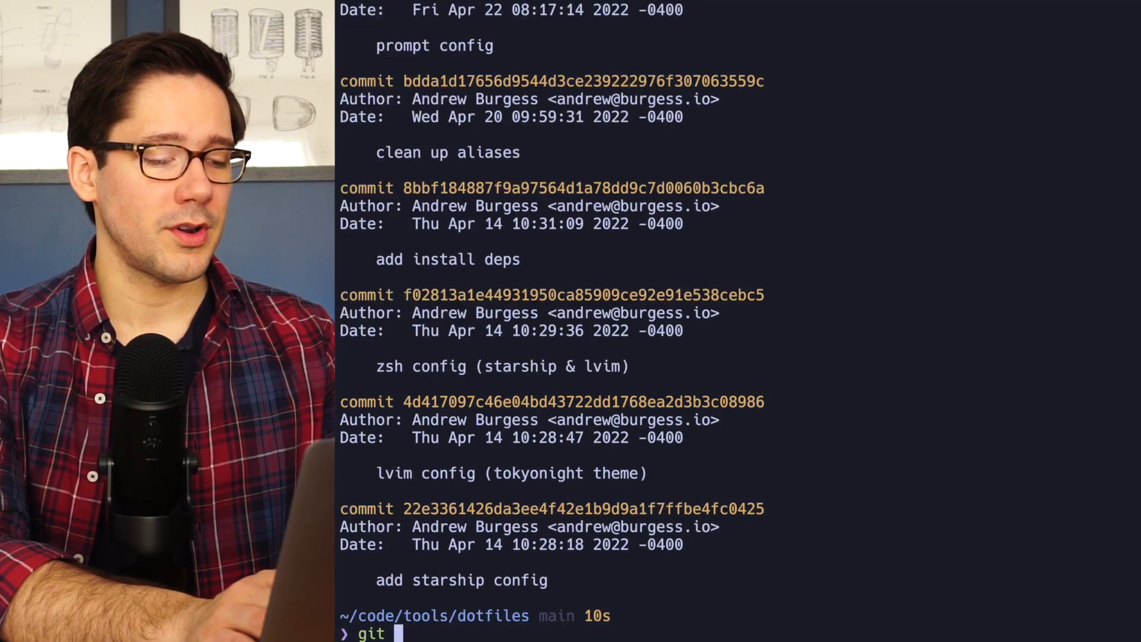
Run git log --all --graph --format=oneline to show every branch's commits as a one-line graph
{"action": "type", "text": "log --all"}
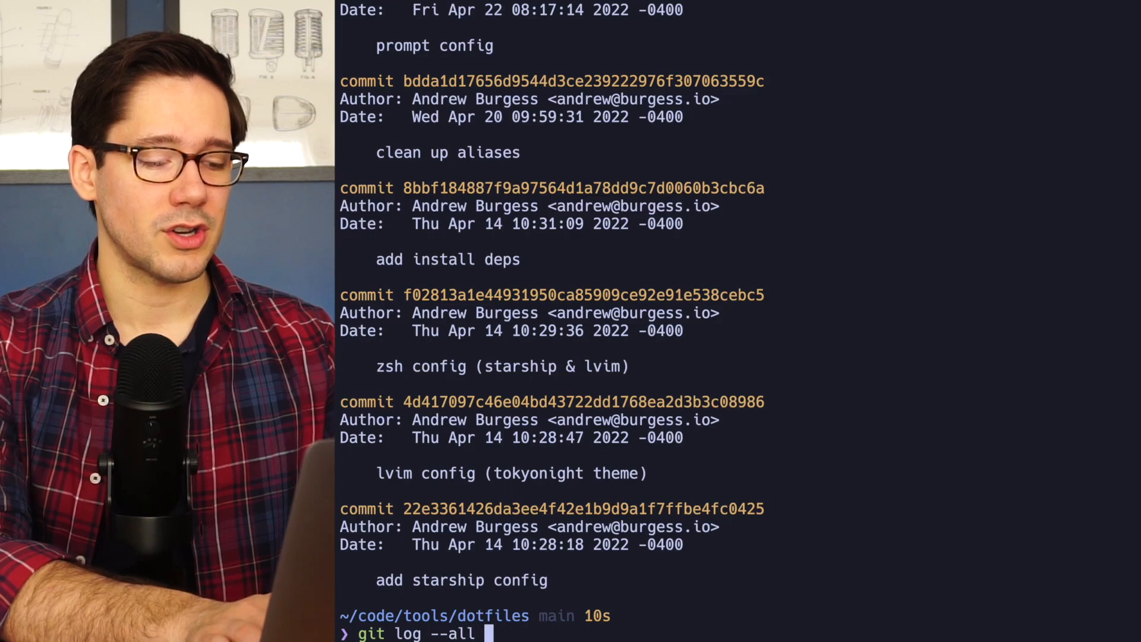
{"action": "type", "text": "--graph"}
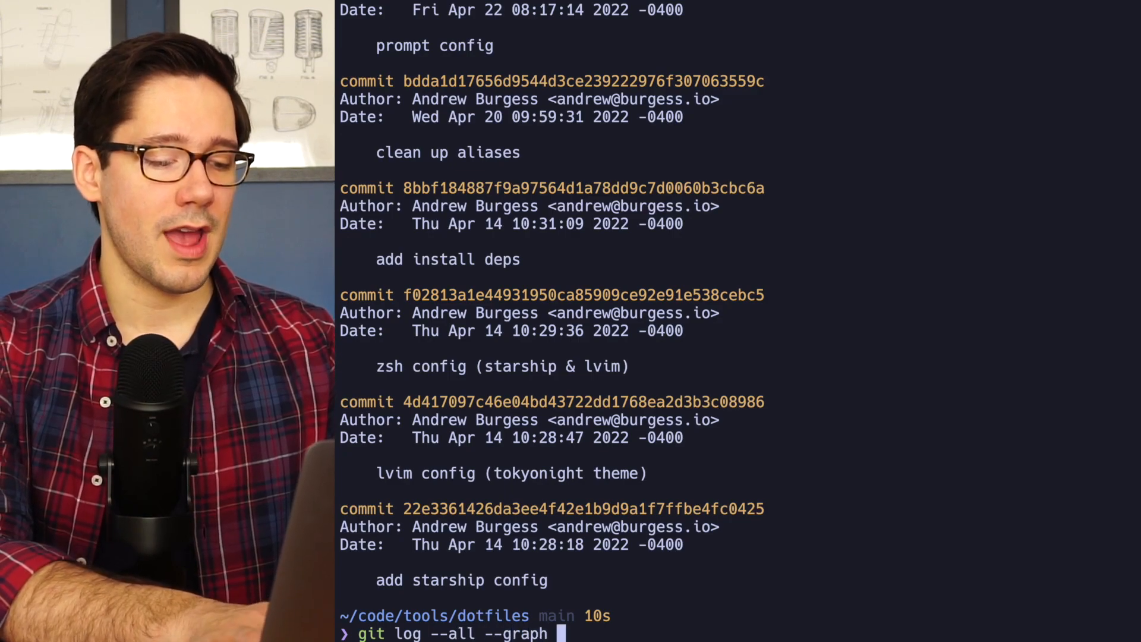
{"action": "type", "text": "--format=oneline"}
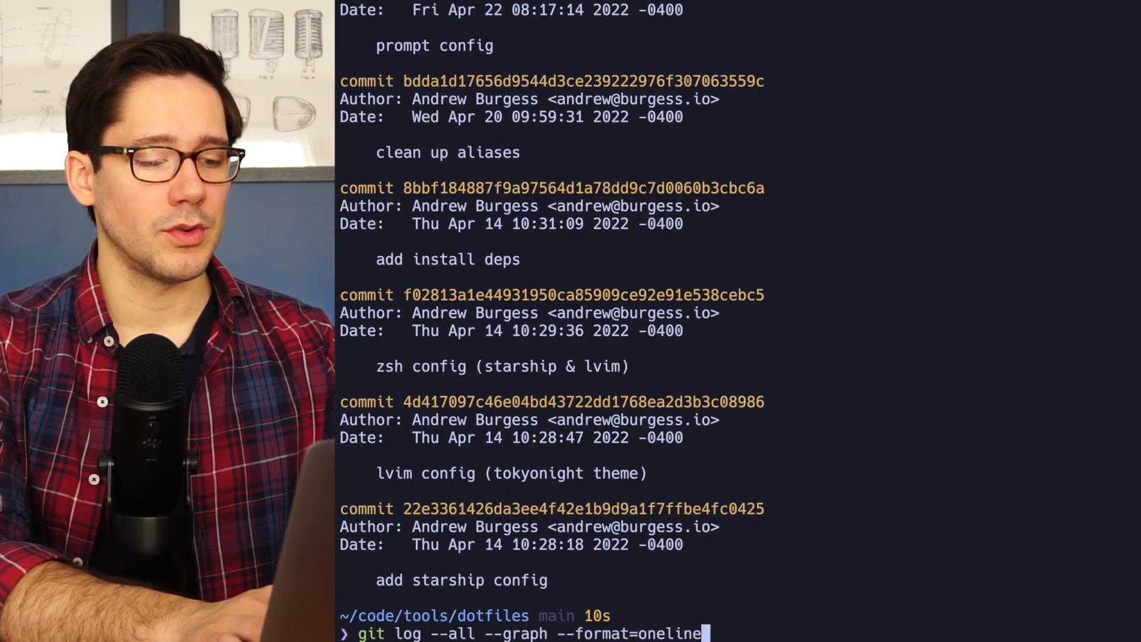
{"action": "key", "text": "Return"}
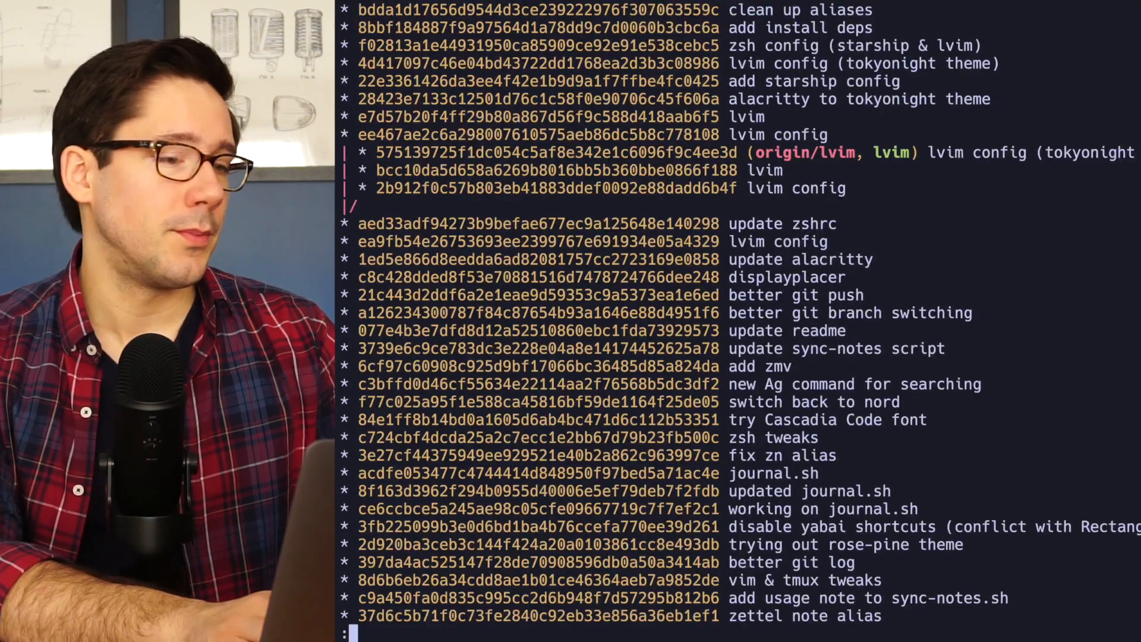
Save that log command as global alias lg and print ~/.gitconfig to confirm it
{"action": "scroll", "scroll_direction": "up", "scroll_amount": 3}
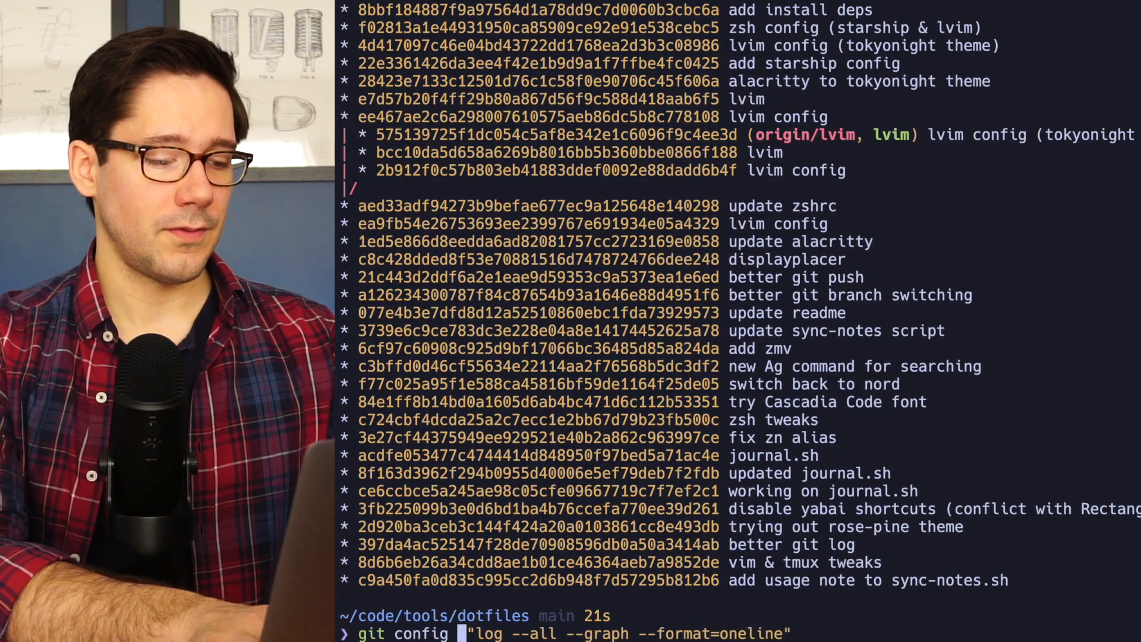
{"action": "type", "text": "--global alias.l"}
{"action": "type", "text": "cat ~/."}
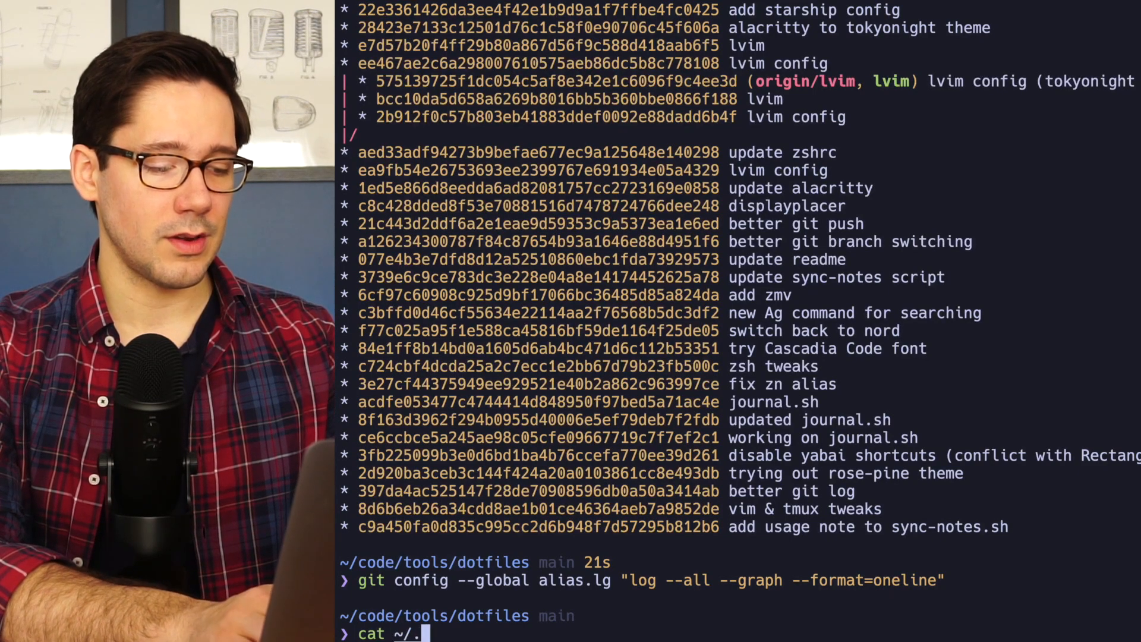
{"action": "key", "text": "Return"}
{"action": "type", "text": "g"}
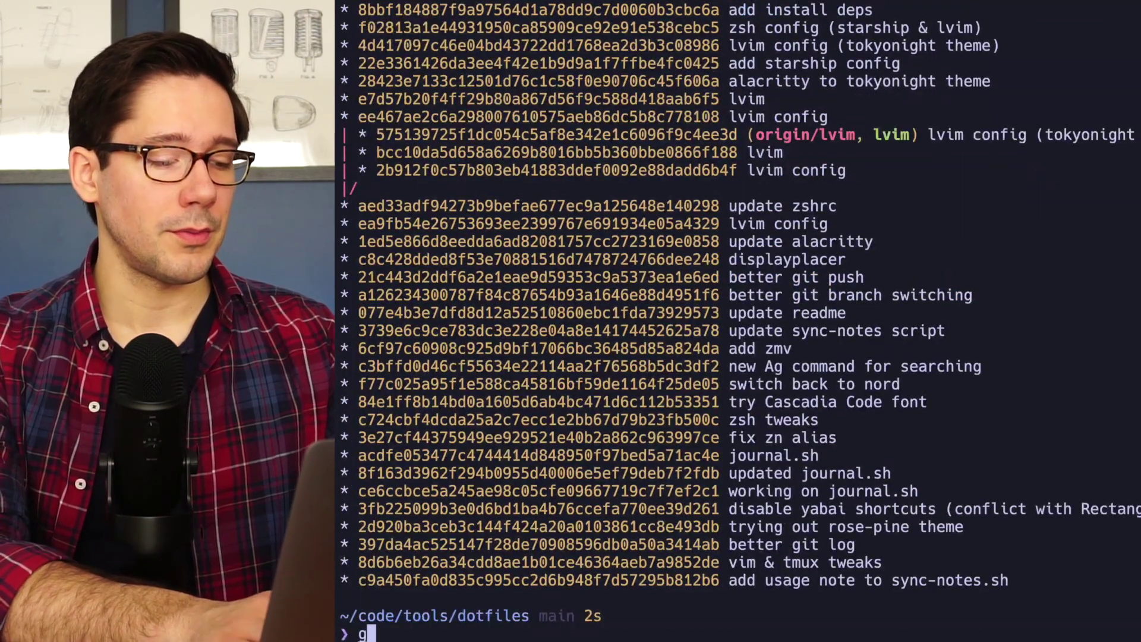
{"action": "key", "text": "Return"}
{"action": "type", "text": "vim"}
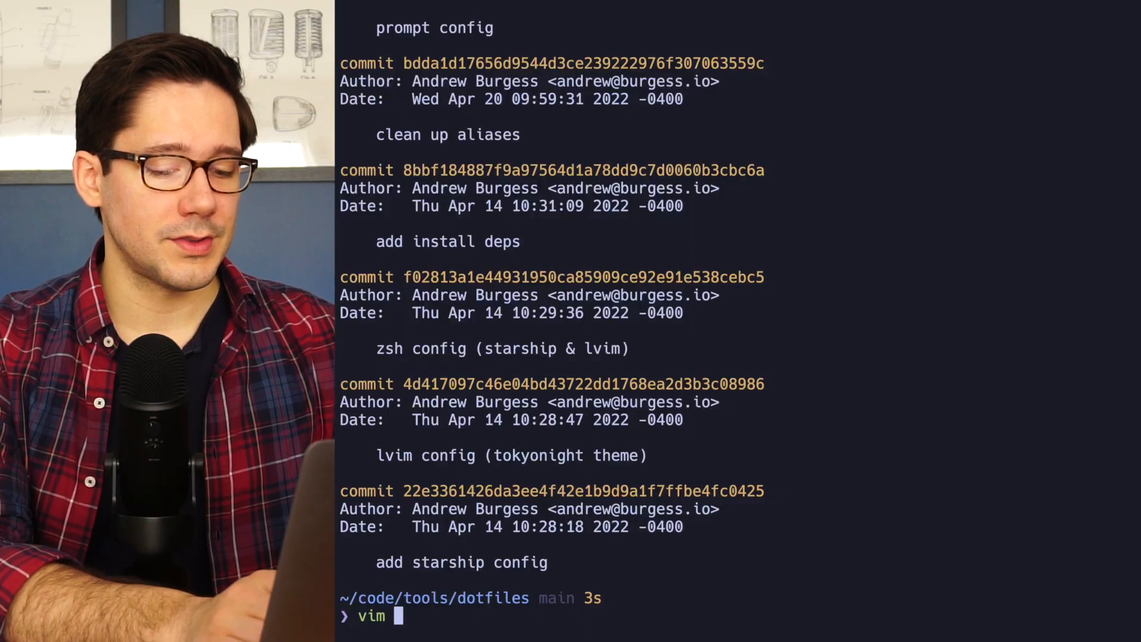
Open zsh/aliases.zsh in vim and scroll to the # GIT ALIASES block
{"action": "type", "text": "zsh/aliases.zsh"}
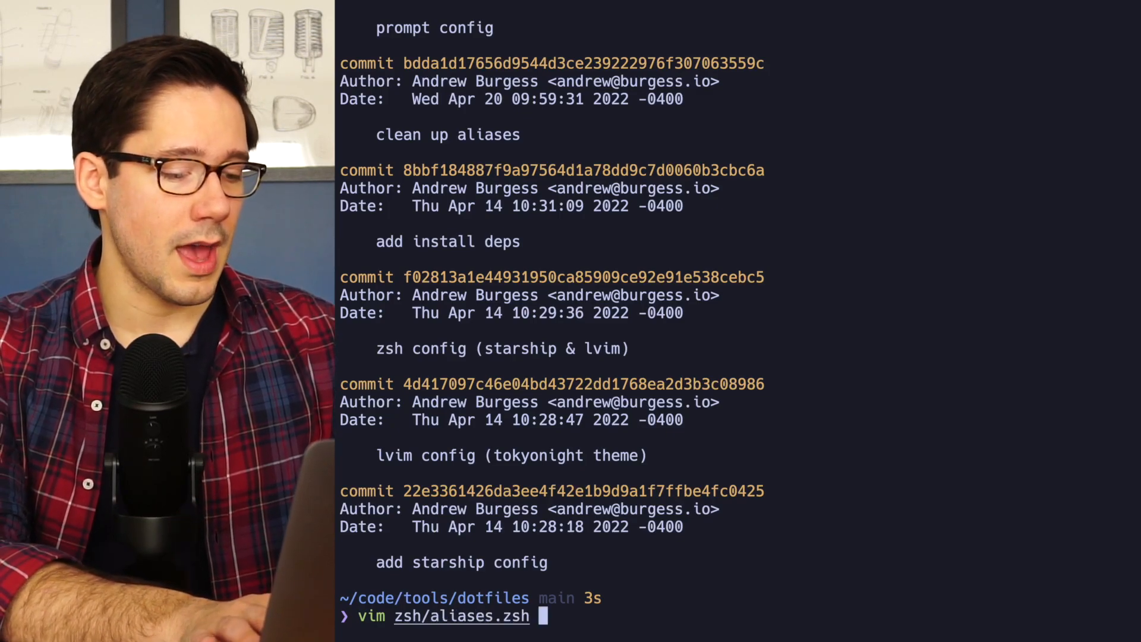
{"action": "key", "text": "Return"}
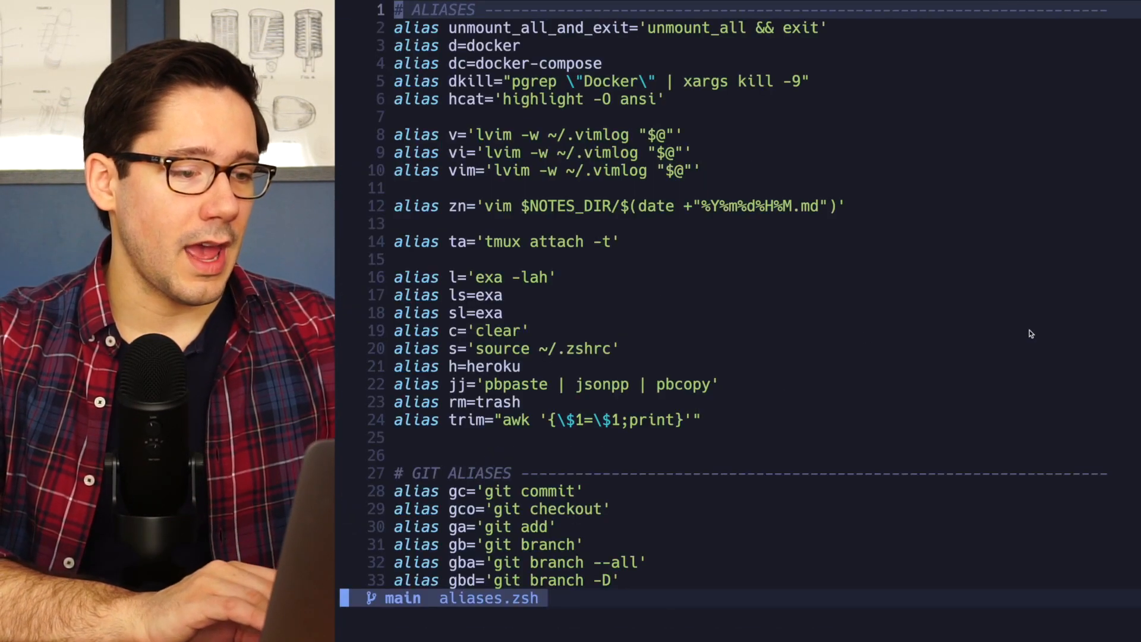
{"action": "scroll", "scroll_direction": "down", "scroll_amount": 3}
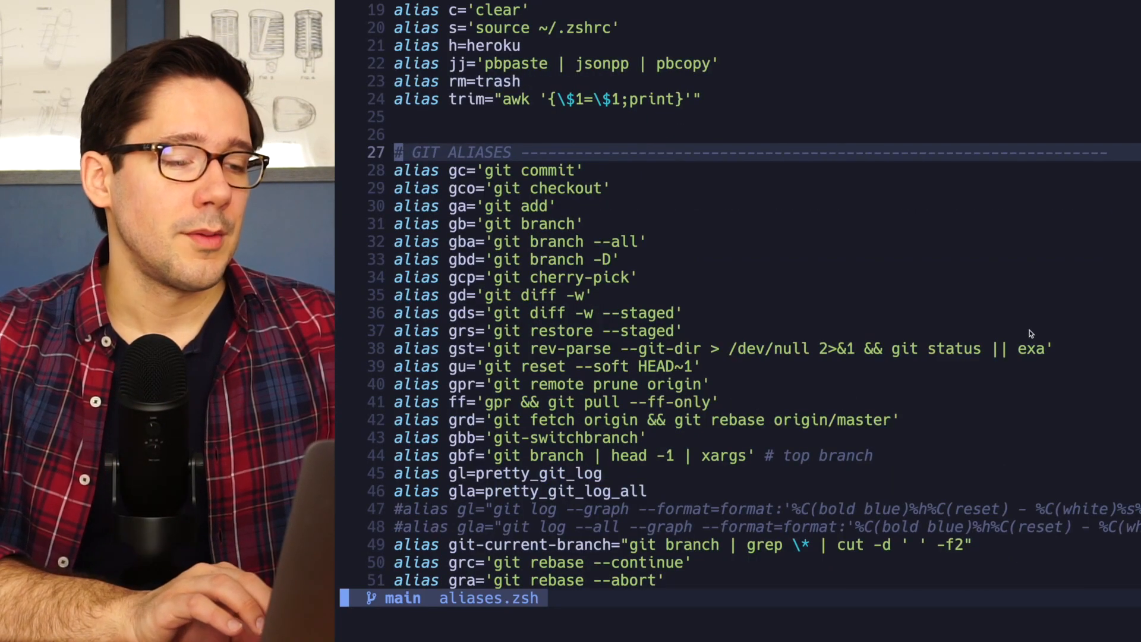
{"action": "scroll", "scroll_direction": "up", "scroll_amount": 3}
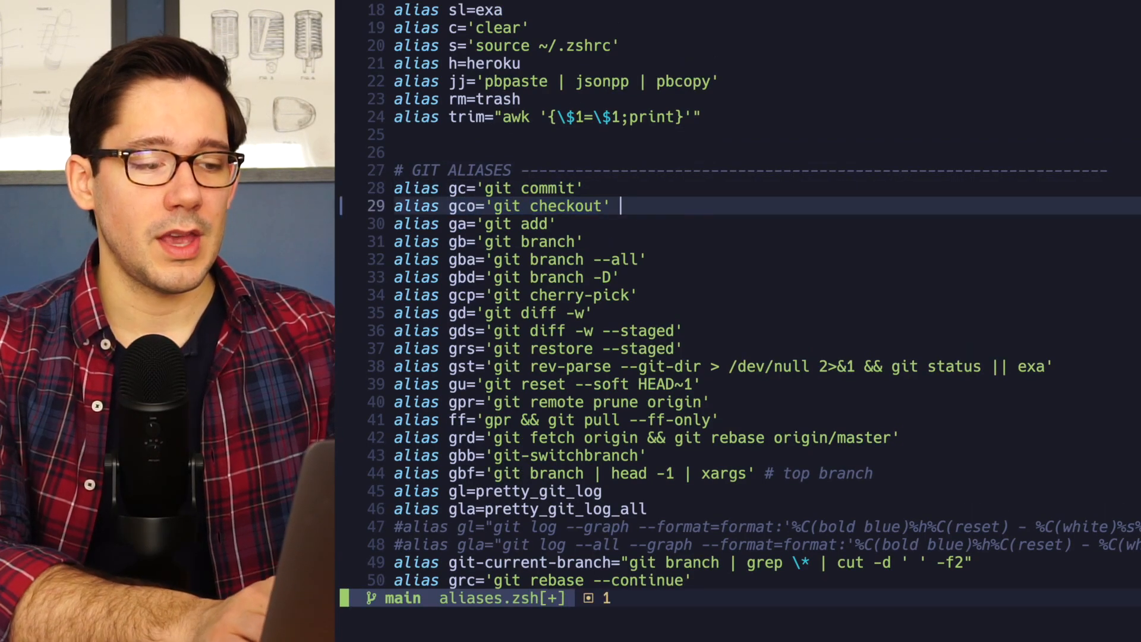
Add a '# git co' comment after the gco alias line, then remove it again
{"action": "type", "text": "# git com"}
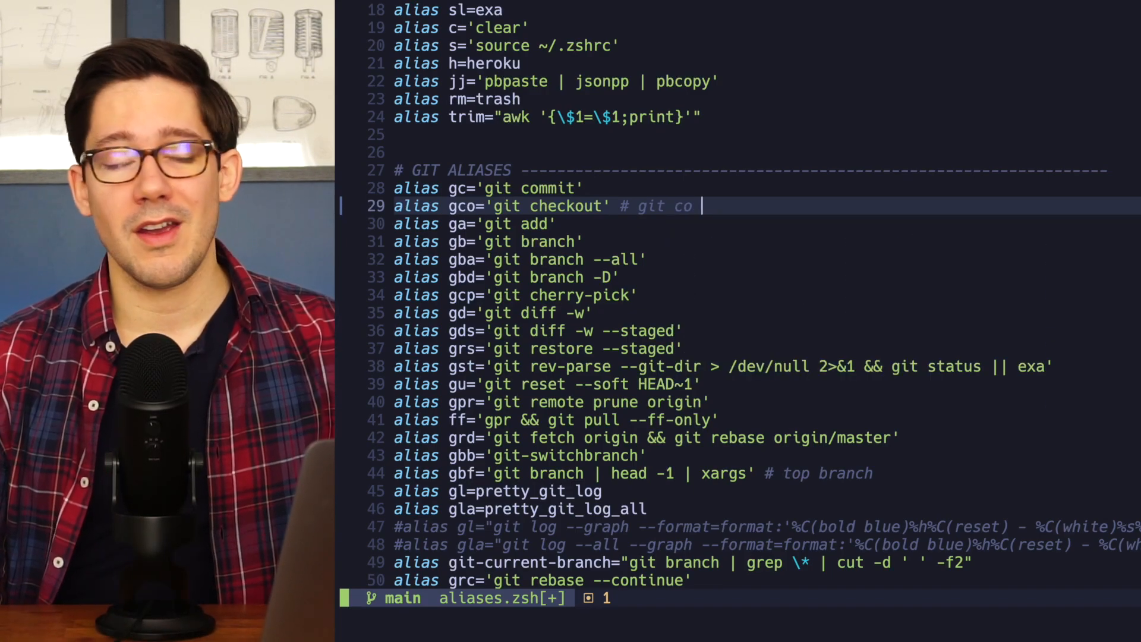
{"action": "mouse_move", "coordinate": [699, 273]}
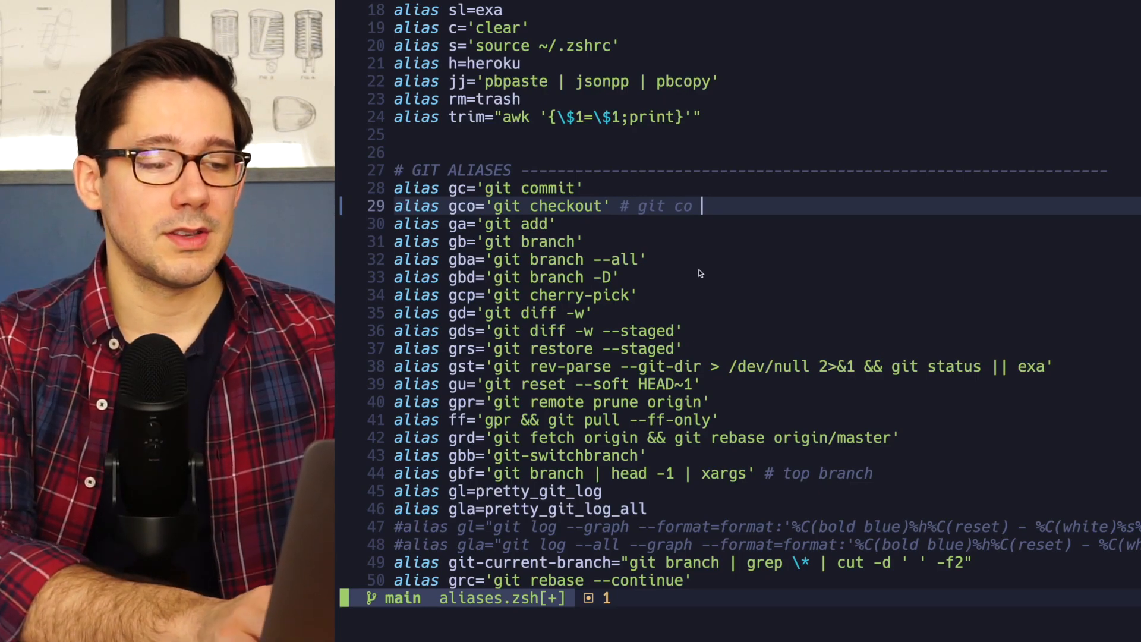
{"action": "type", "text": "| gco"}
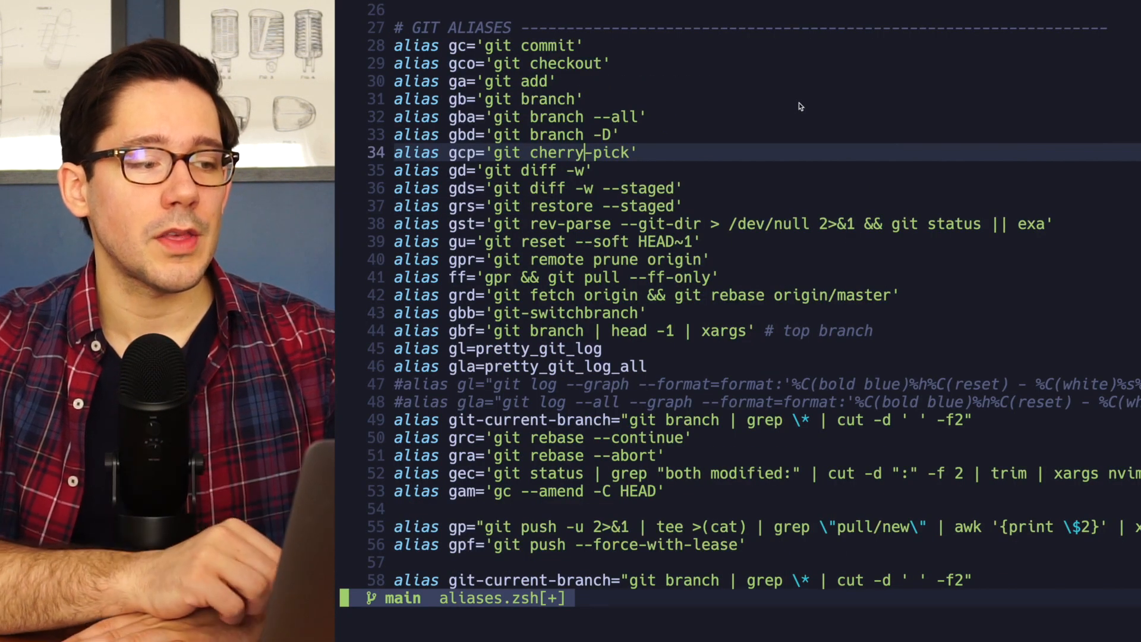
{"action": "mouse_move", "coordinate": [682, 114]}
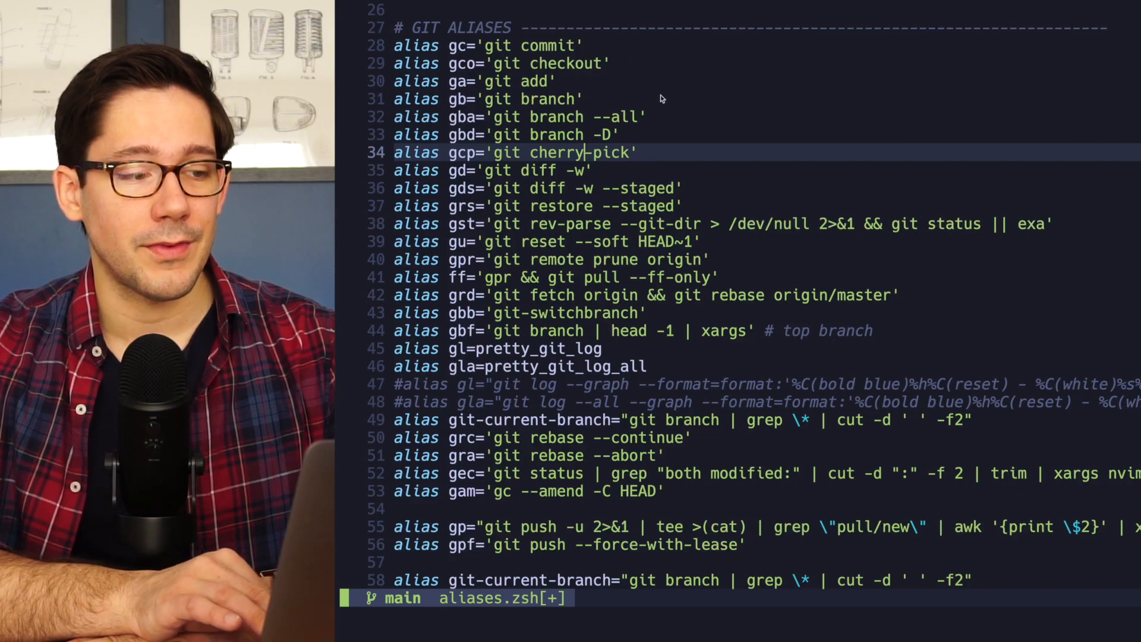
{"action": "mouse_move", "coordinate": [760, 187]}
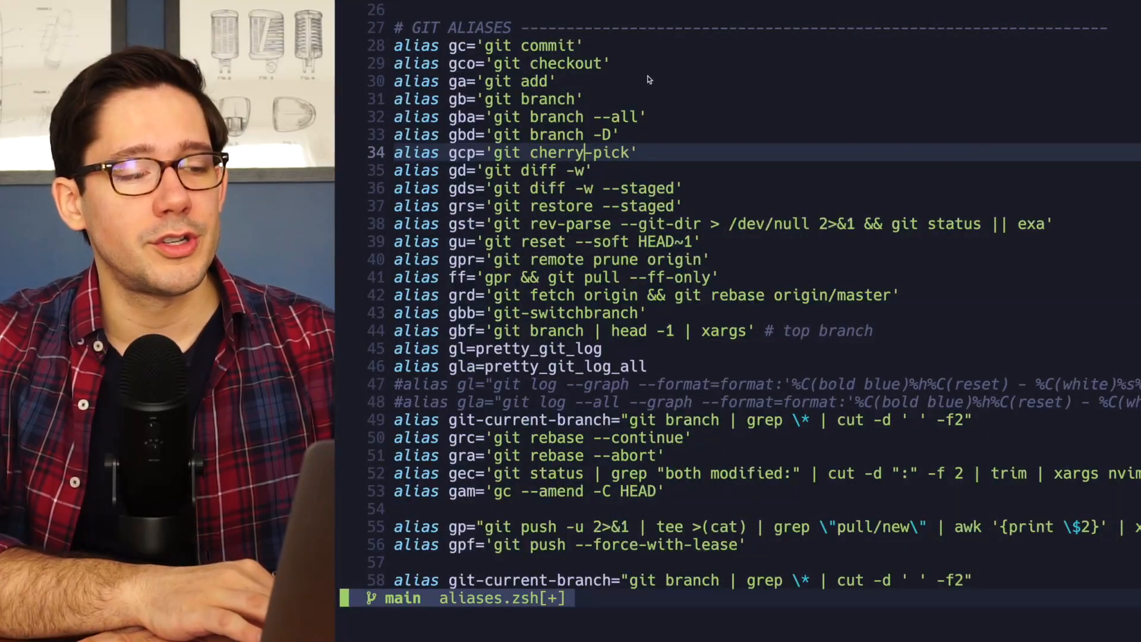
{"action": "mouse_move", "coordinate": [659, 100]}
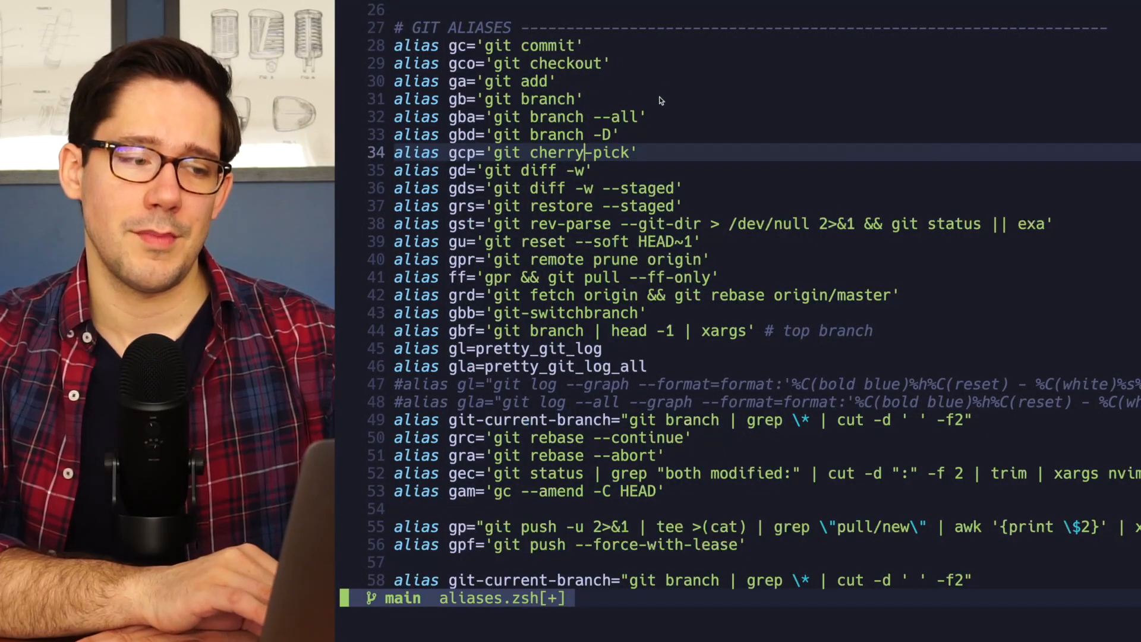
{"action": "mouse_move", "coordinate": [715, 188]}
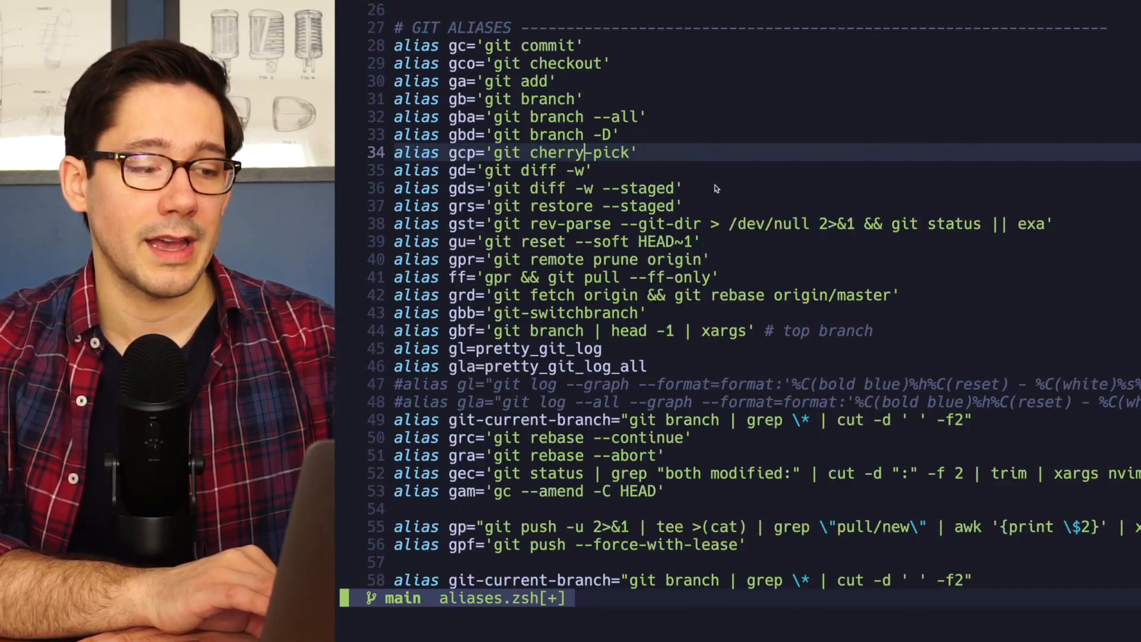